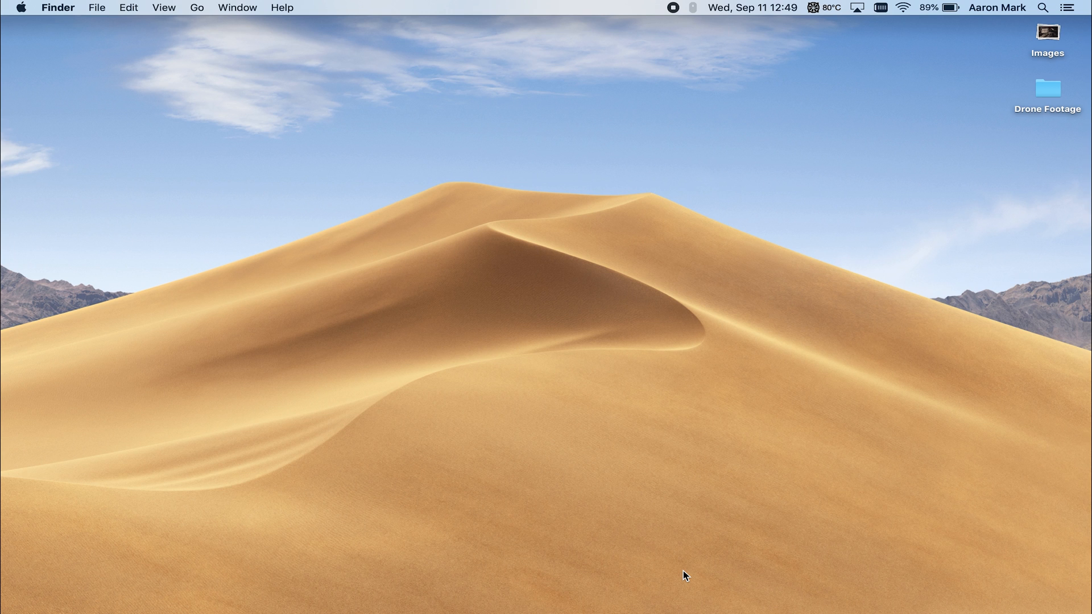
- Reach the General pane in System Preferences and choose the Dark appearance
{"action": "left_click", "coordinate": [19, 8]}
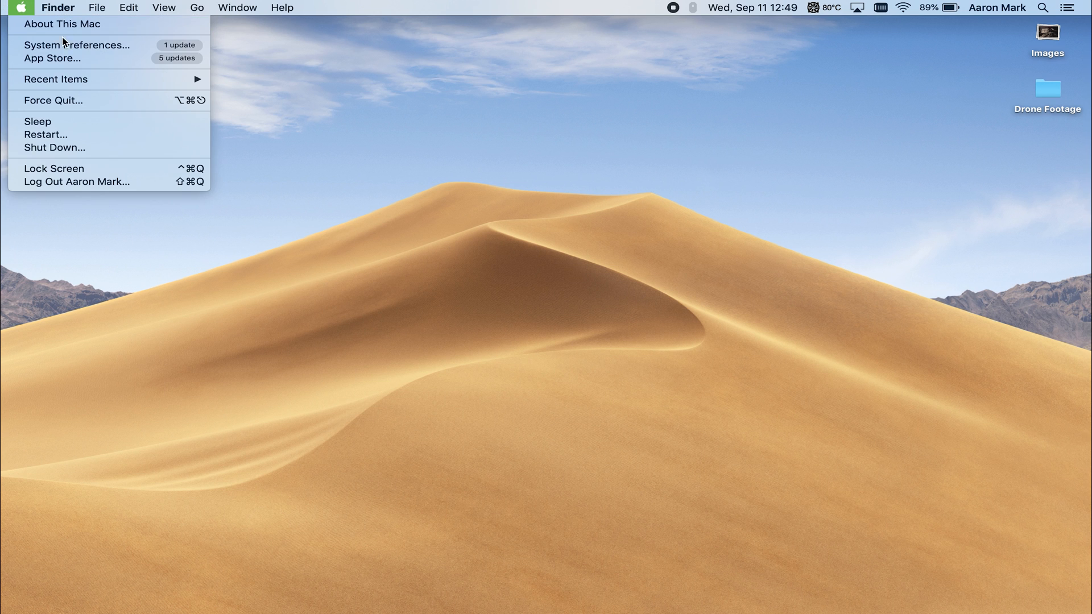
{"action": "left_click", "coordinate": [76, 45]}
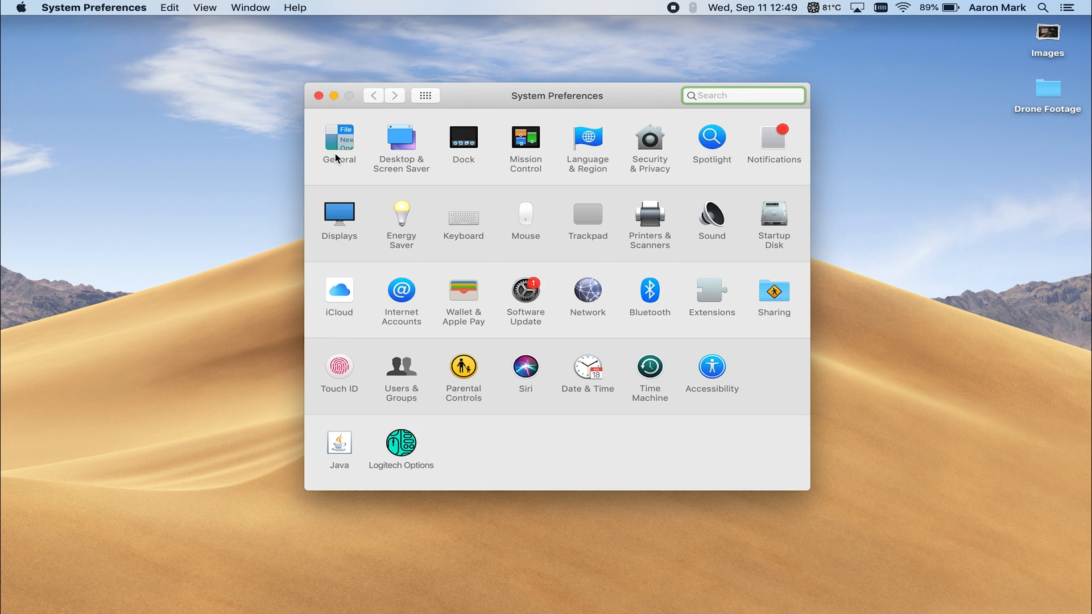
{"action": "mouse_move", "coordinate": [346, 144]}
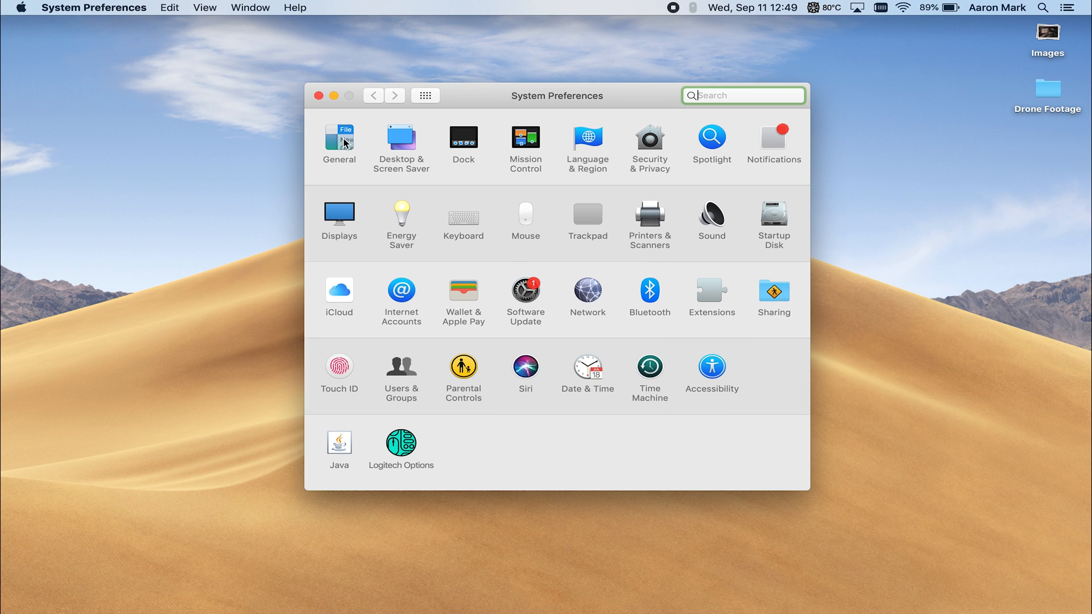
{"action": "left_click", "coordinate": [339, 137]}
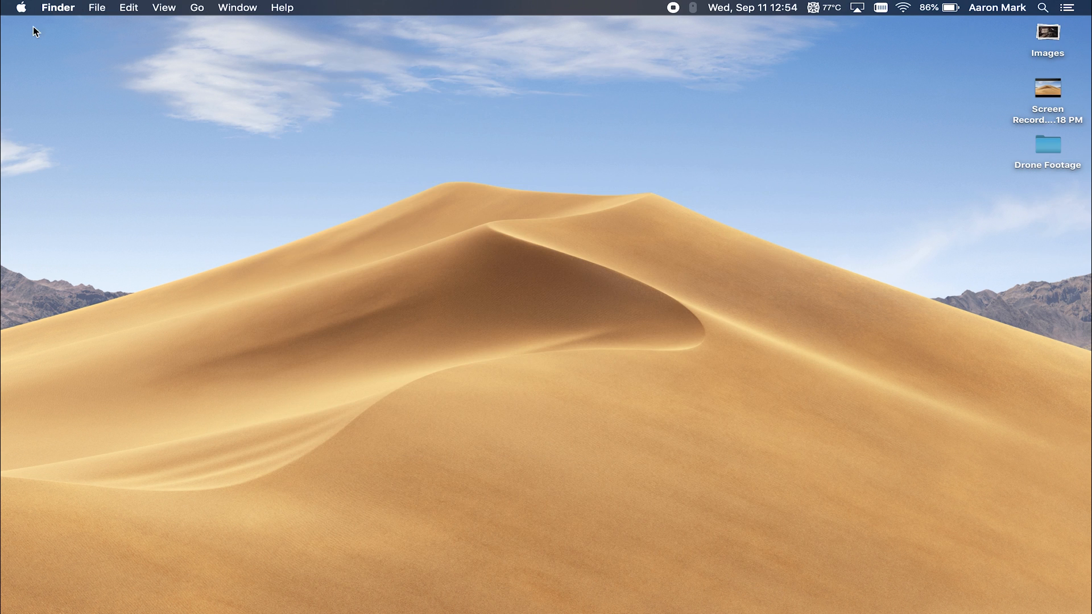
- In Displays > Night Shift, set the schedule to Sunset to Sunrise and adjust the color temperature
{"action": "left_click", "coordinate": [19, 8]}
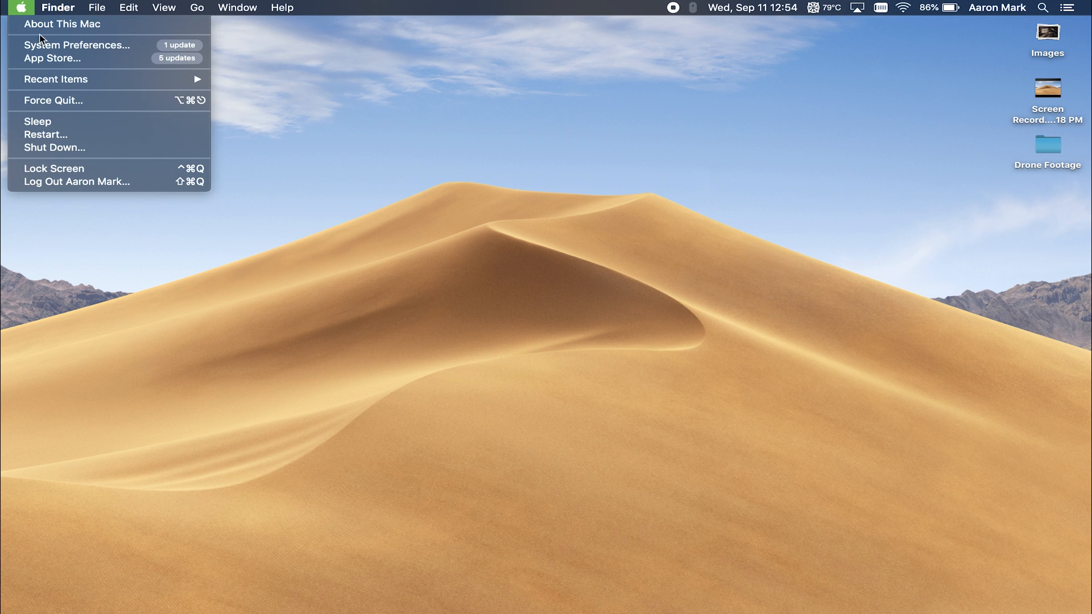
{"action": "left_click", "coordinate": [77, 45]}
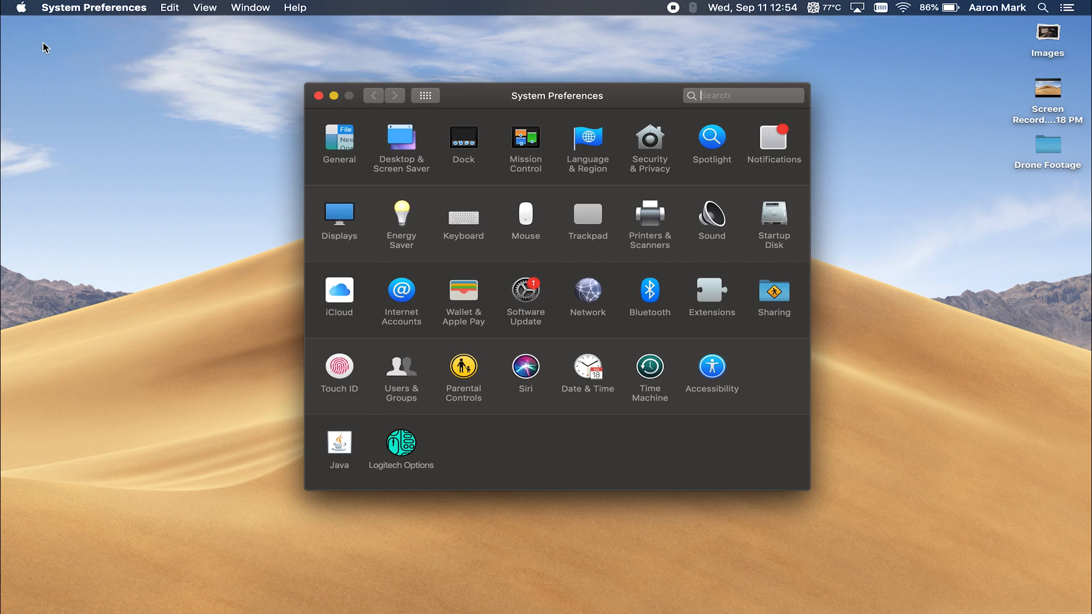
{"action": "left_click", "coordinate": [743, 96]}
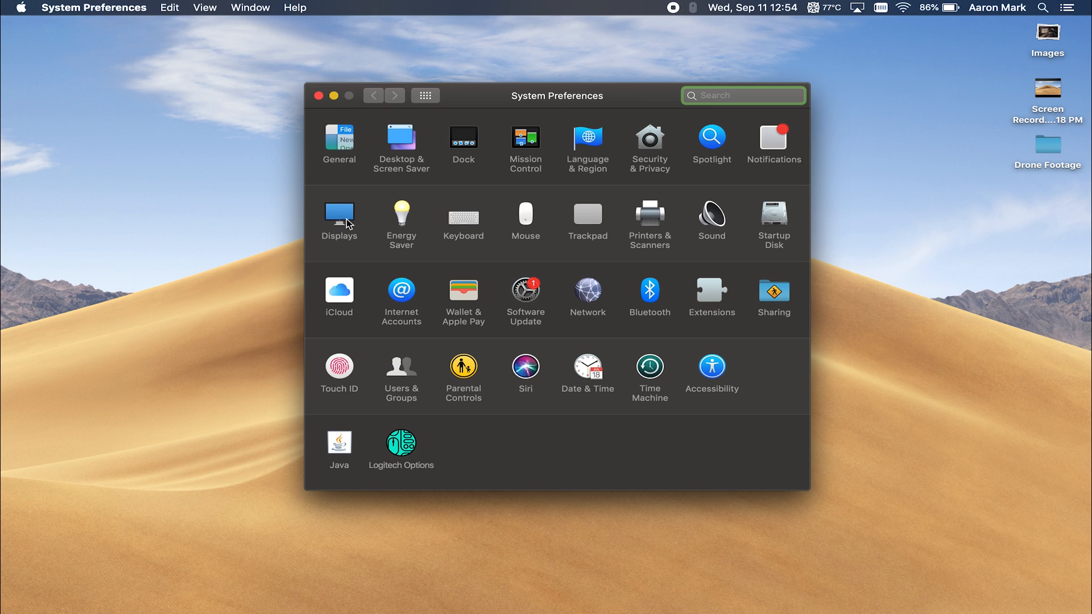
{"action": "left_click", "coordinate": [339, 216]}
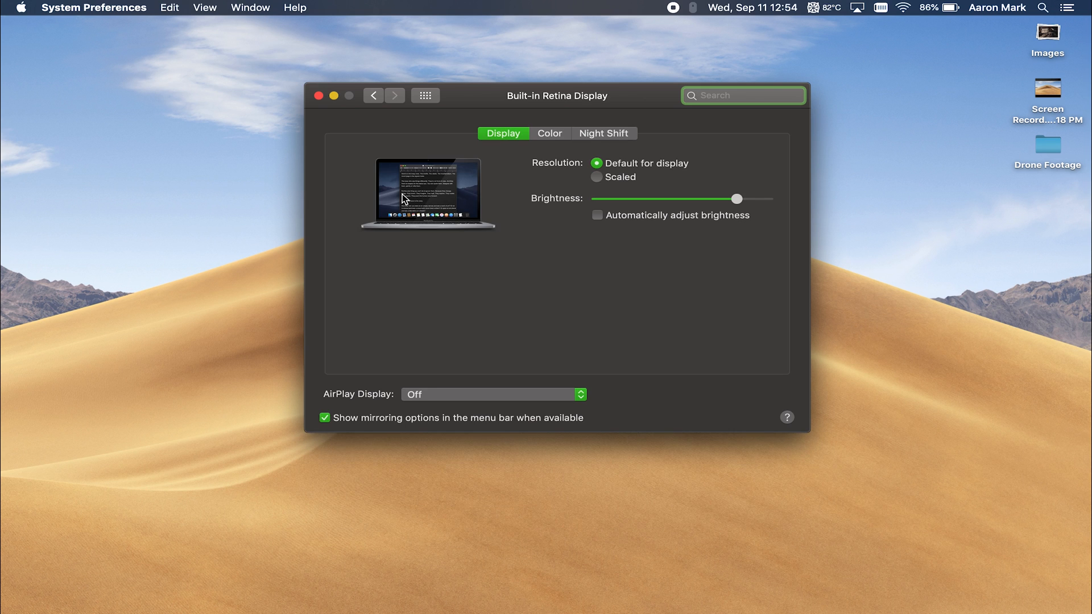
{"action": "left_click", "coordinate": [604, 133]}
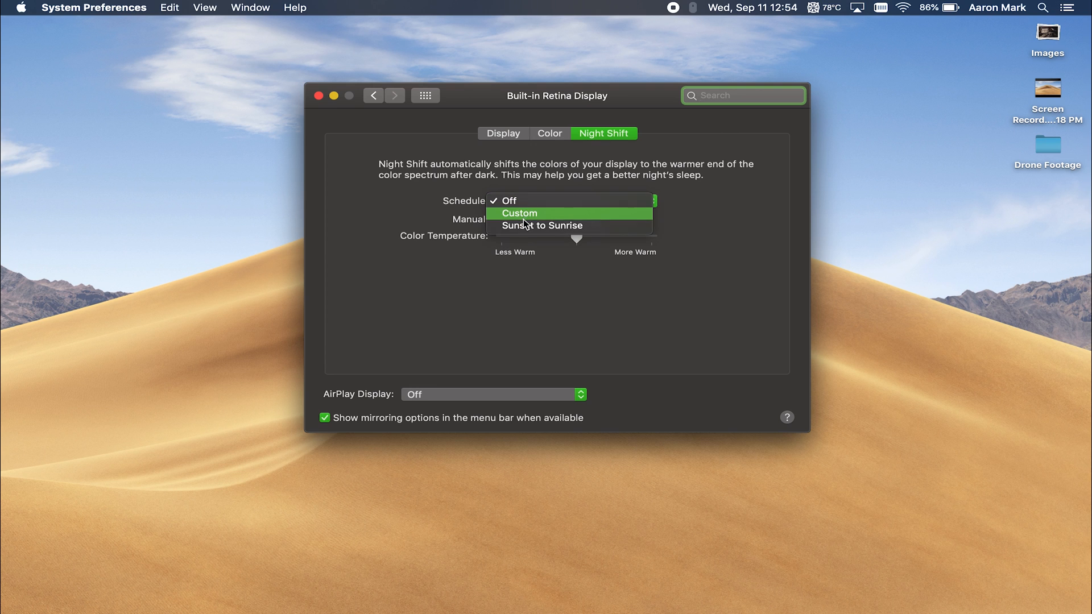
{"action": "left_click", "coordinate": [548, 226]}
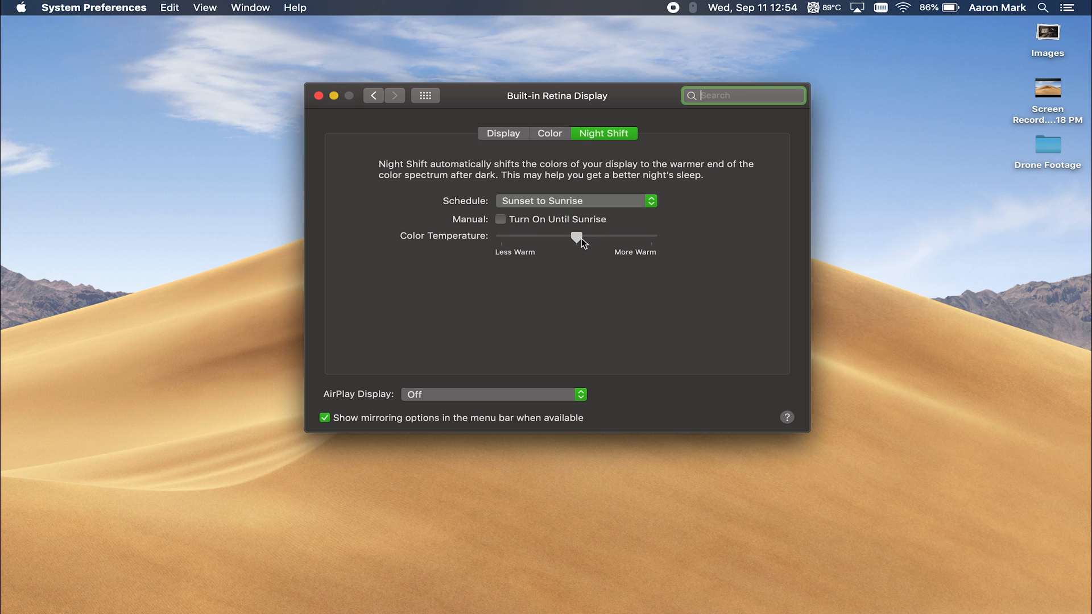
{"action": "left_click", "coordinate": [318, 96]}
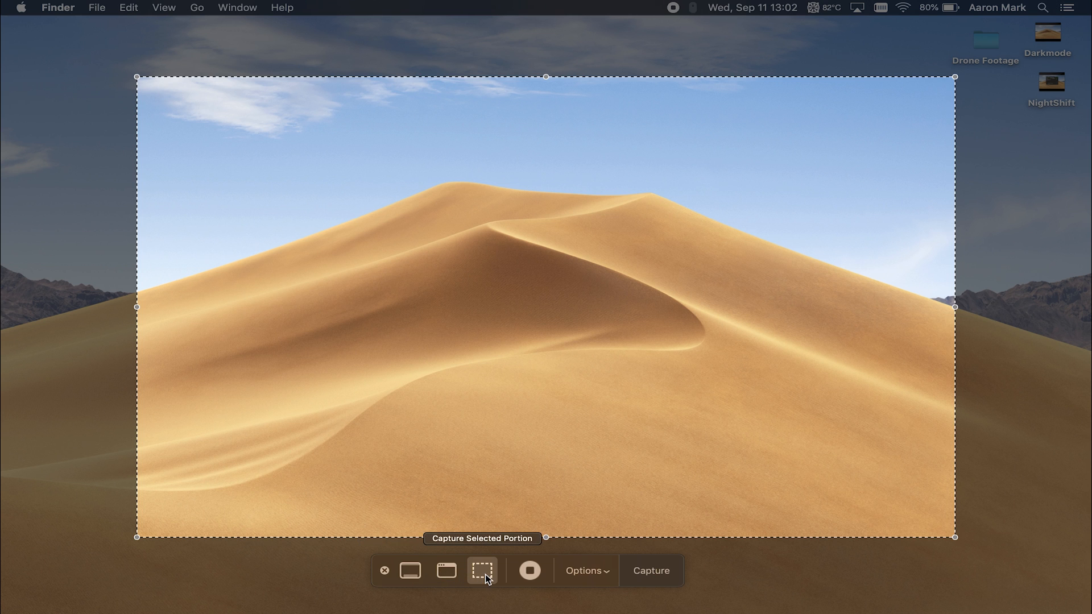
{"action": "mouse_move", "coordinate": [955, 73]}
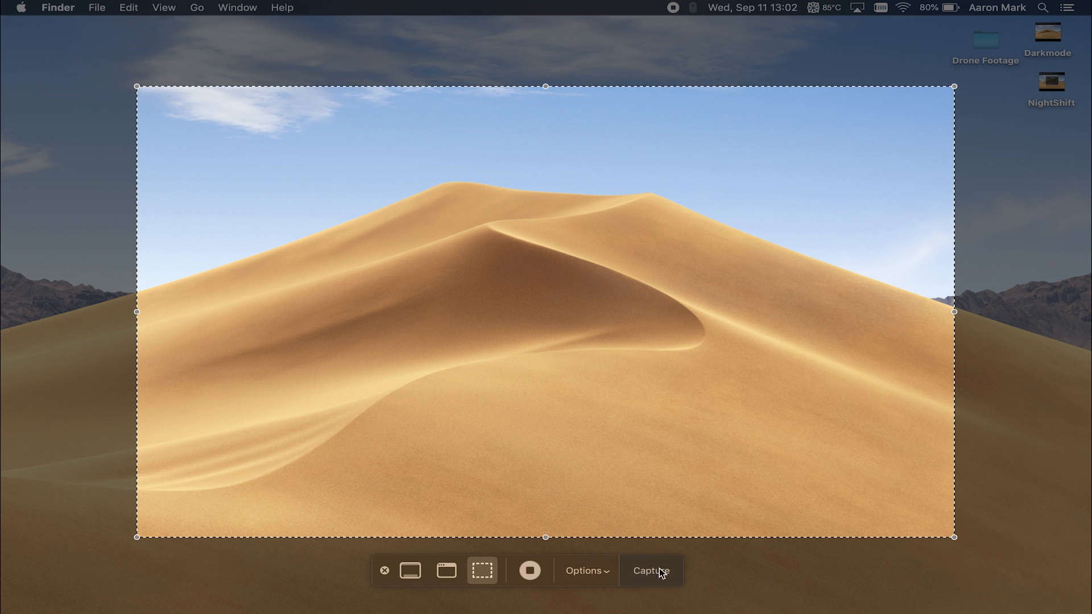
- Take the selected-portion screenshot with Capture, saving it to the desktop
{"action": "left_click", "coordinate": [651, 570]}
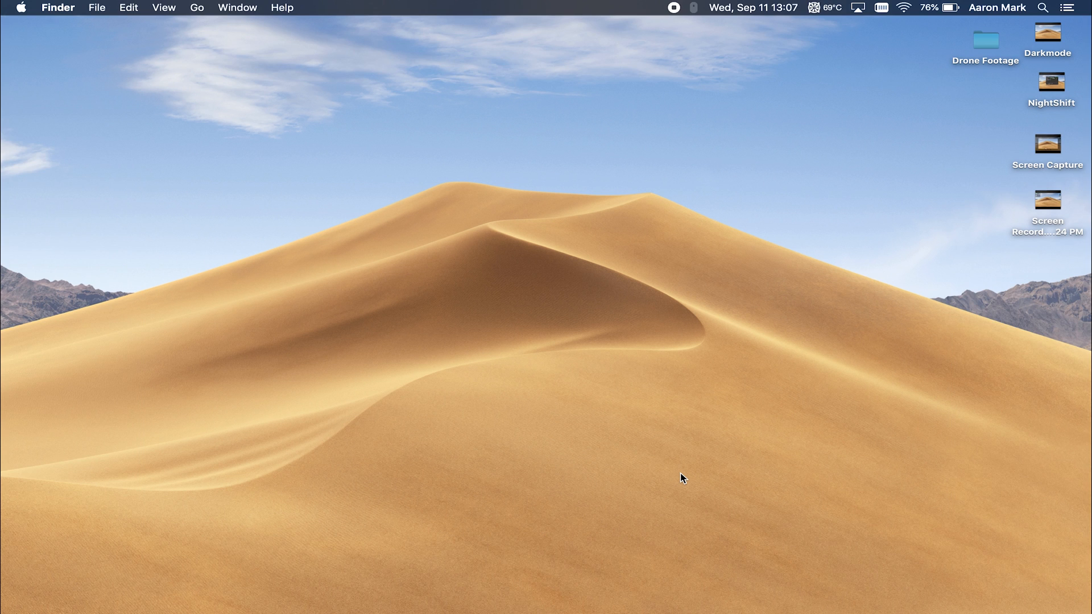
{"action": "mouse_move", "coordinate": [659, 473]}
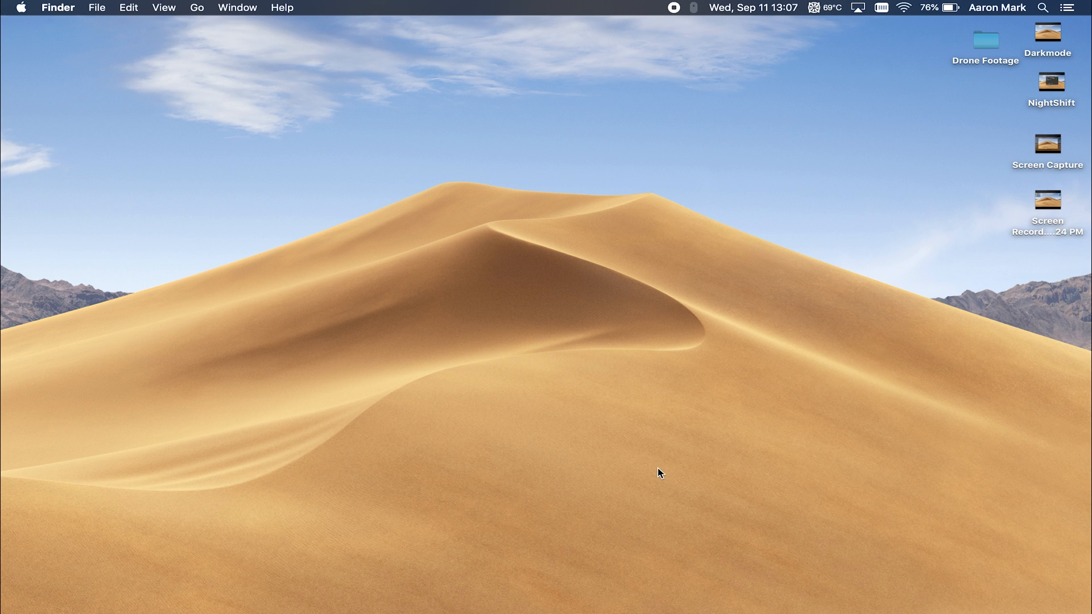
{"action": "mouse_move", "coordinate": [871, 504]}
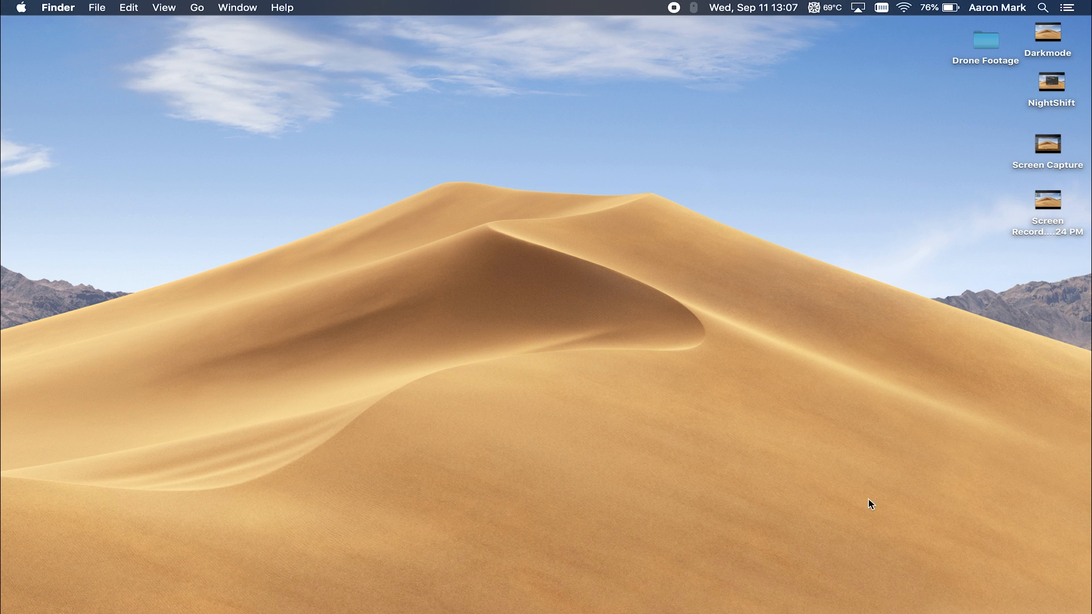
- Right-click the desktop, then bring up the Apple menu
{"action": "right_click", "coordinate": [867, 594]}
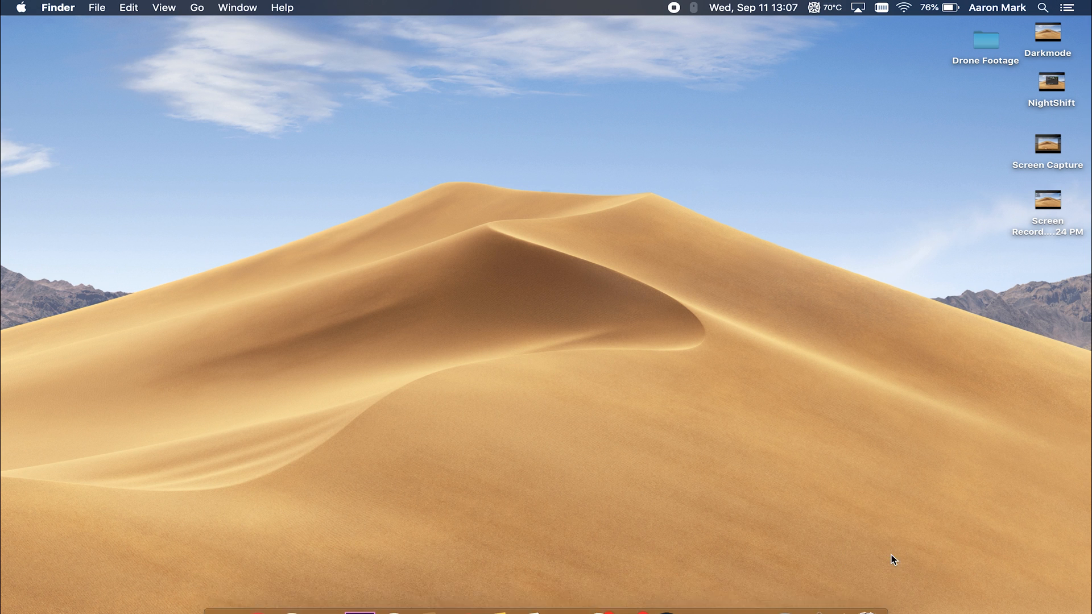
{"action": "mouse_move", "coordinate": [613, 229]}
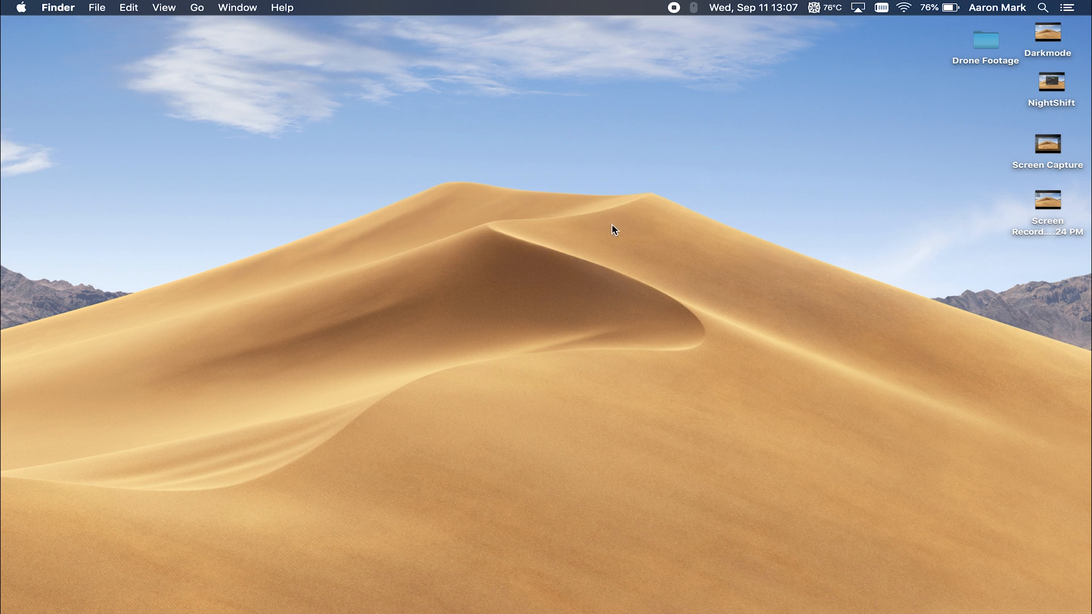
{"action": "left_click", "coordinate": [20, 8]}
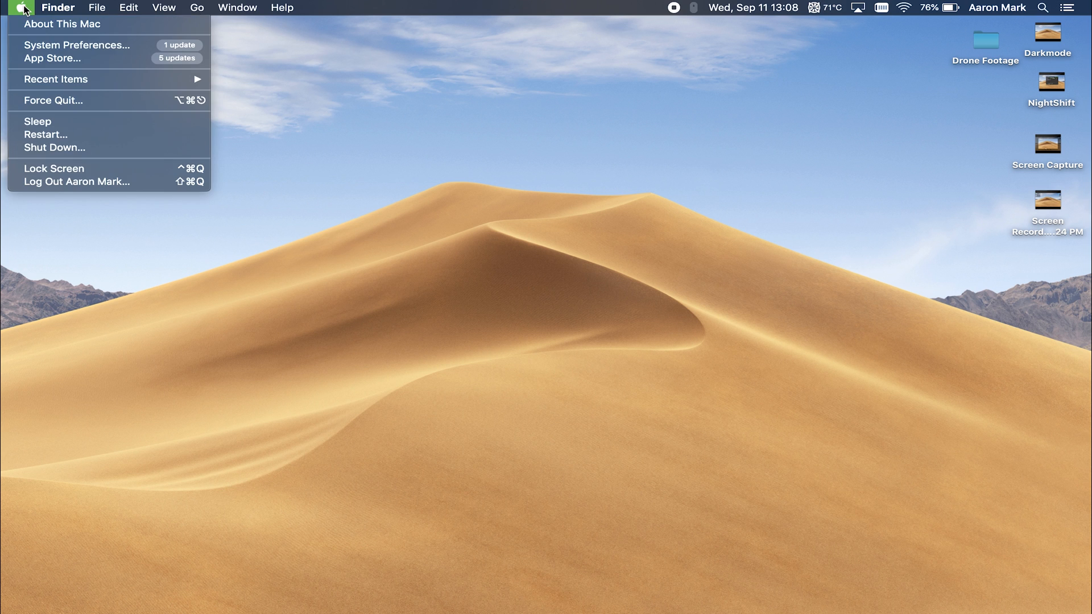
{"action": "mouse_move", "coordinate": [63, 24]}
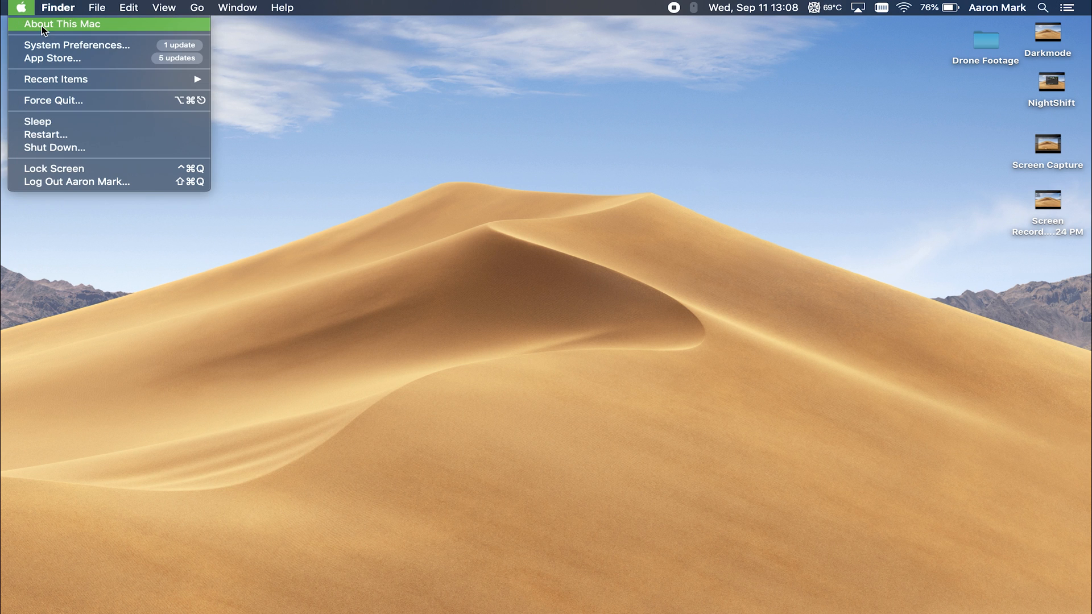
- In About This Mac, view Storage for Macintosh HD and bring up the Manage recommendations
{"action": "left_click", "coordinate": [62, 24]}
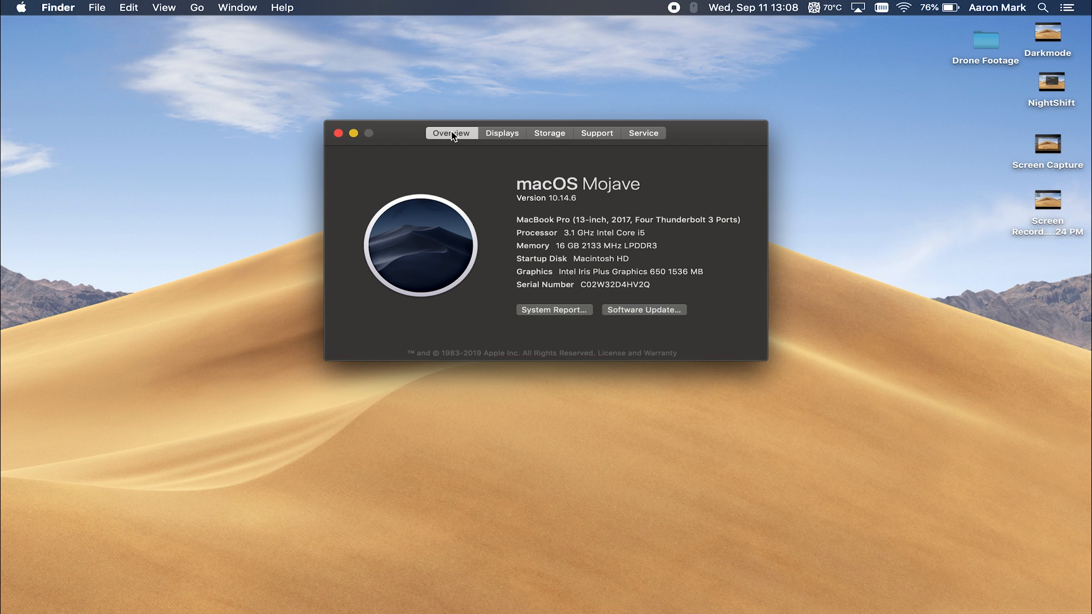
{"action": "left_click", "coordinate": [548, 133]}
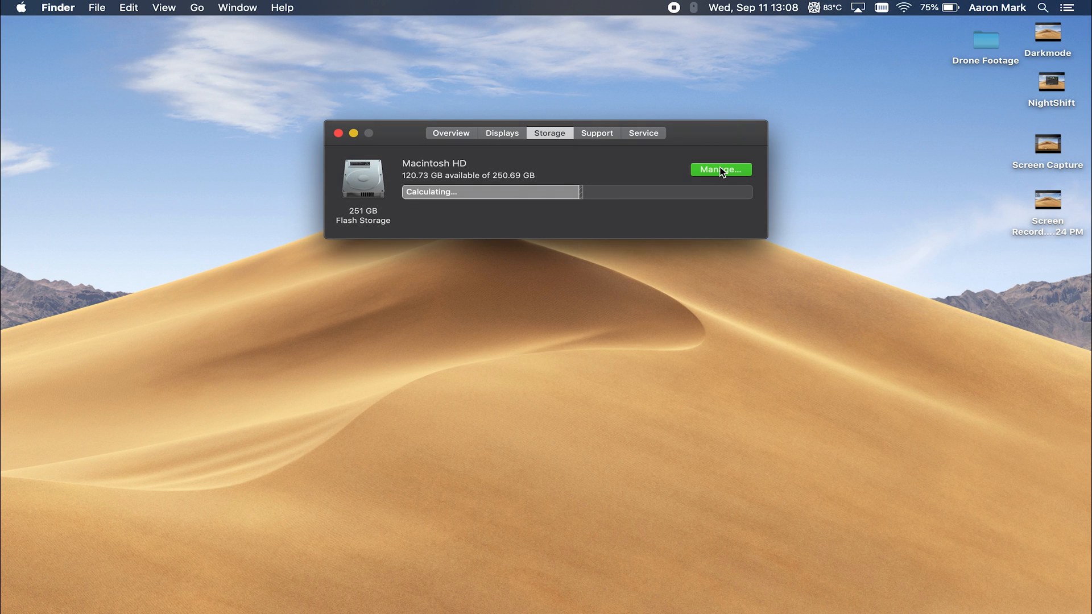
{"action": "left_click", "coordinate": [721, 170]}
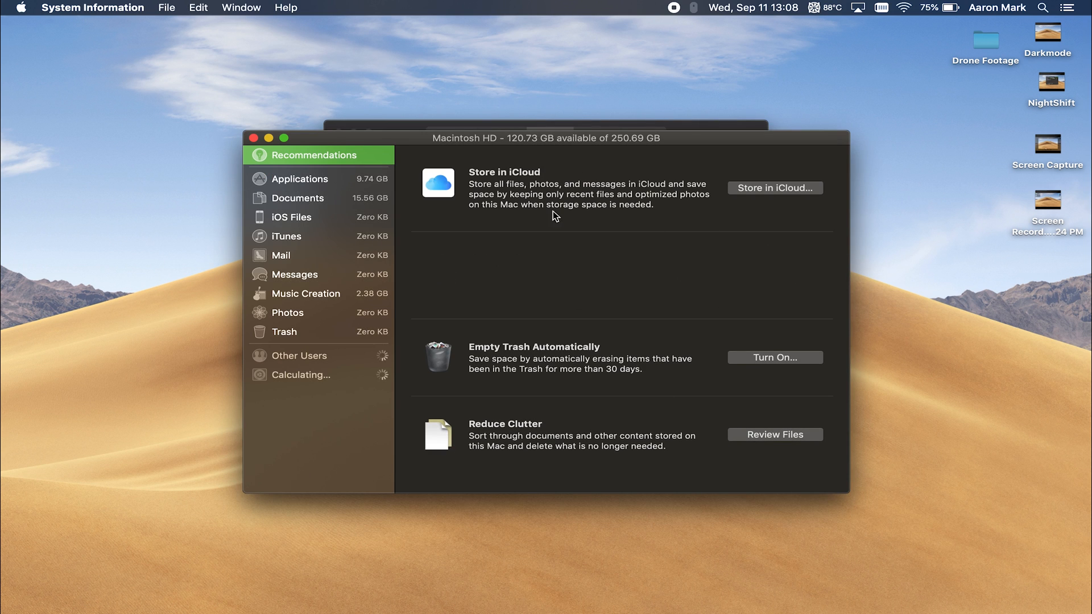
{"action": "mouse_move", "coordinate": [556, 141]}
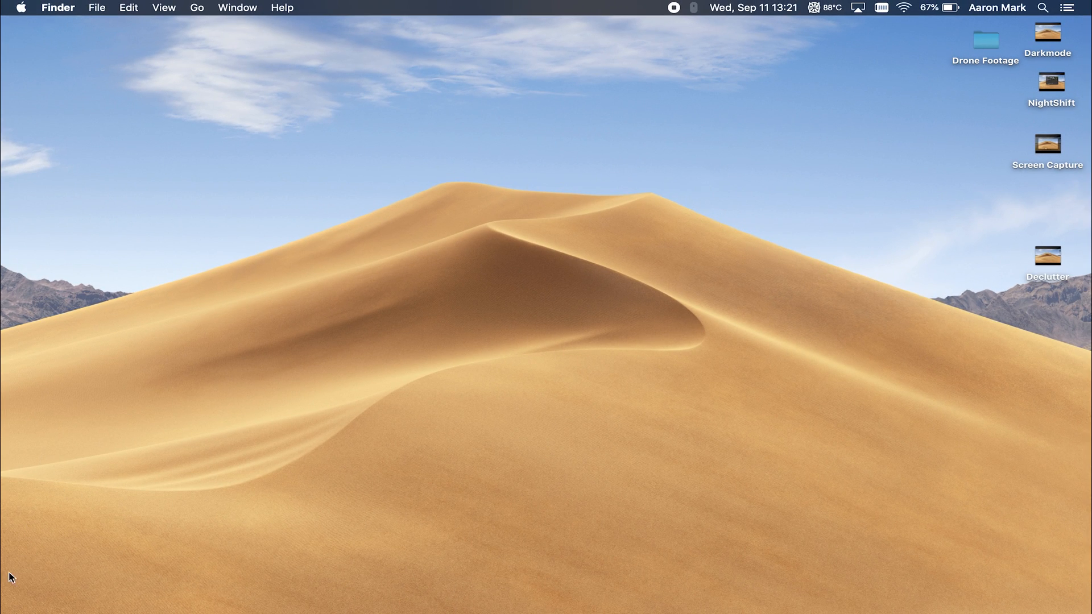
- Show Notification Center, dismiss it by clicking the desktop, then bring up the Apple menu
{"action": "left_click", "coordinate": [1082, 7]}
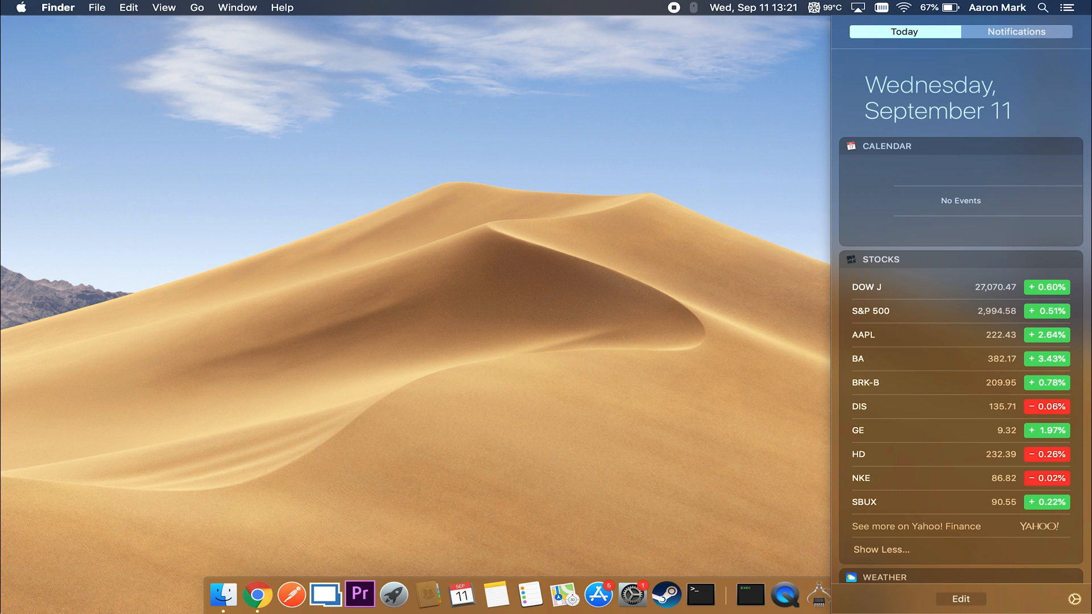
{"action": "left_click", "coordinate": [404, 329]}
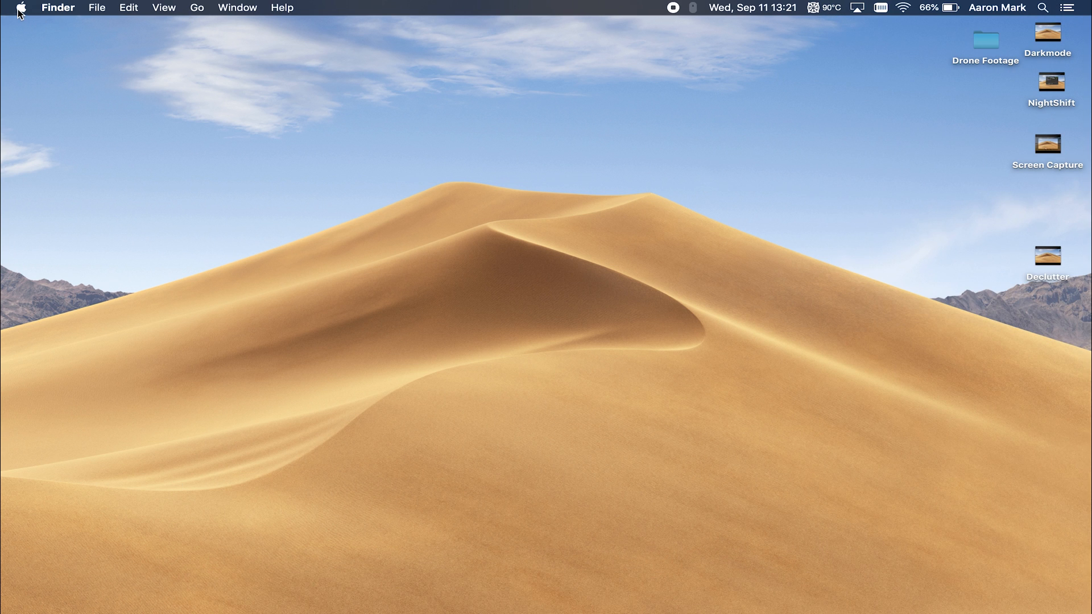
{"action": "left_click", "coordinate": [19, 8]}
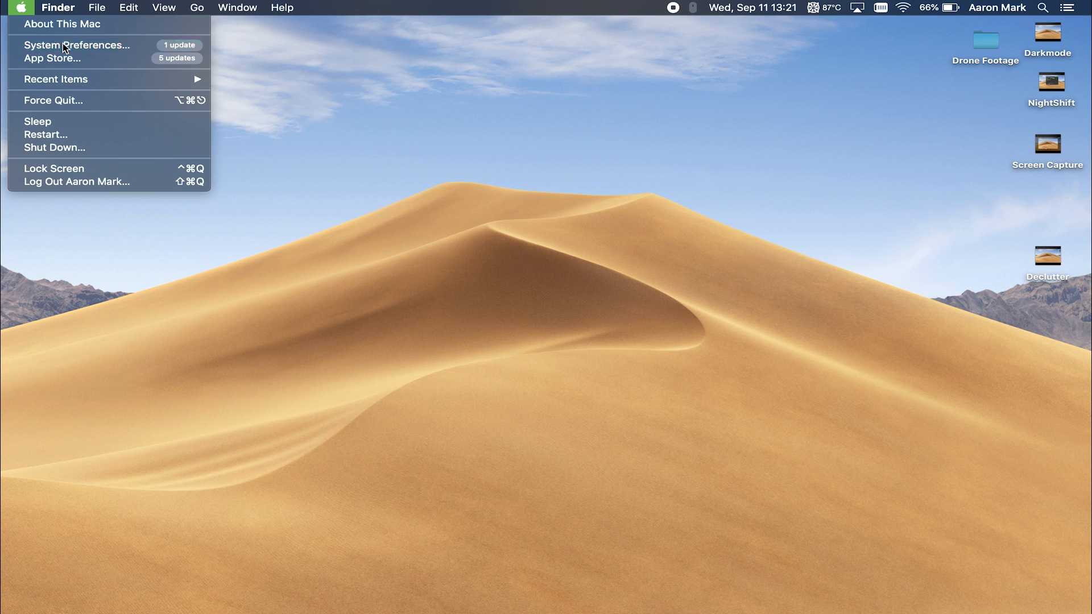
- In Mission Control preferences, show Hot Corners with bottom-left set to Notification Center
{"action": "left_click", "coordinate": [78, 45]}
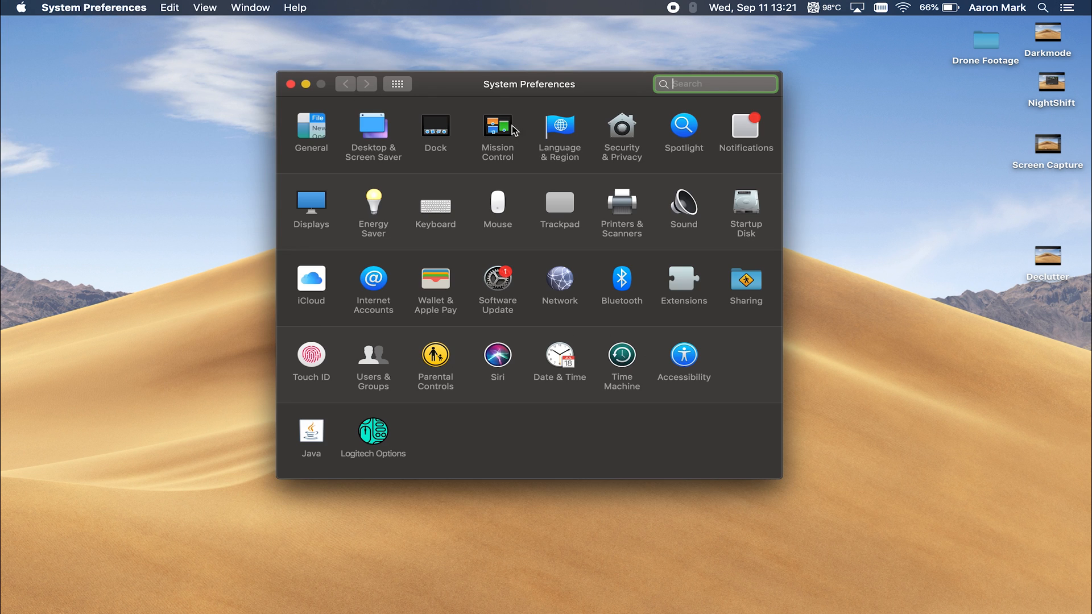
{"action": "left_click", "coordinate": [497, 128]}
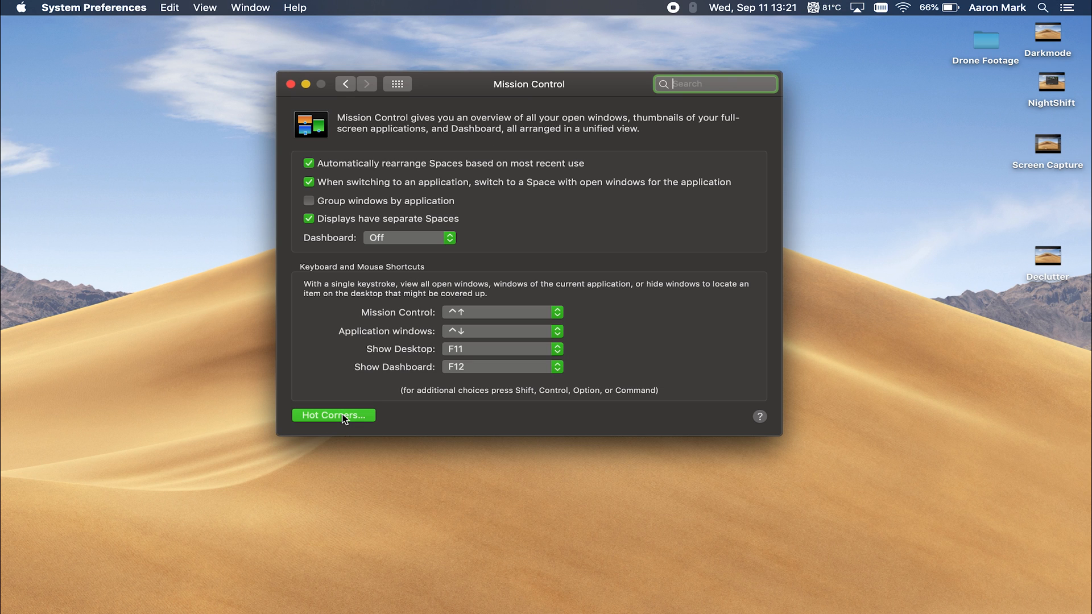
{"action": "left_click", "coordinate": [334, 415]}
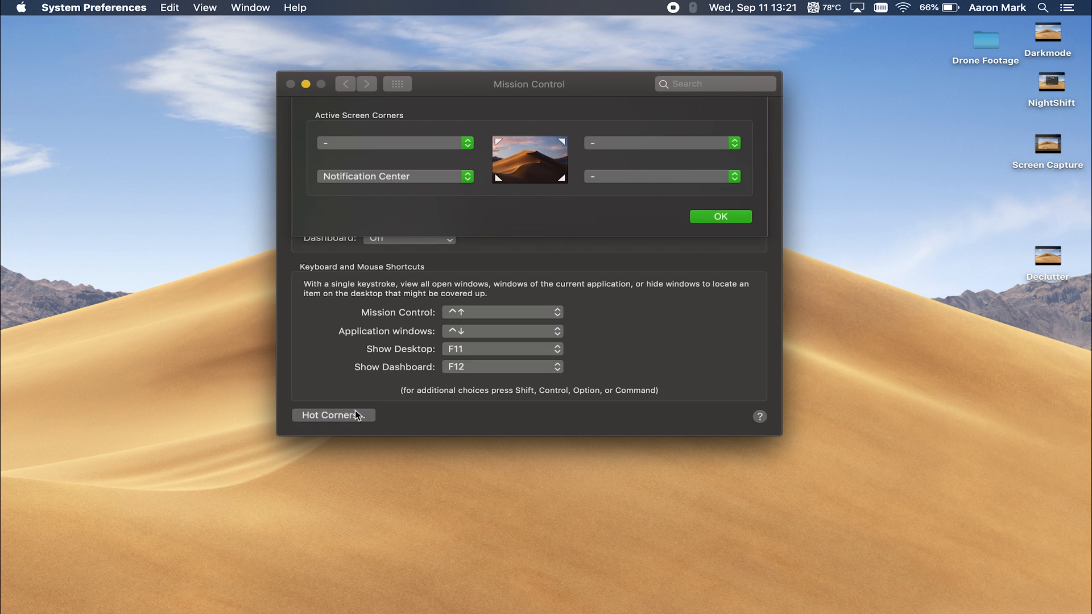